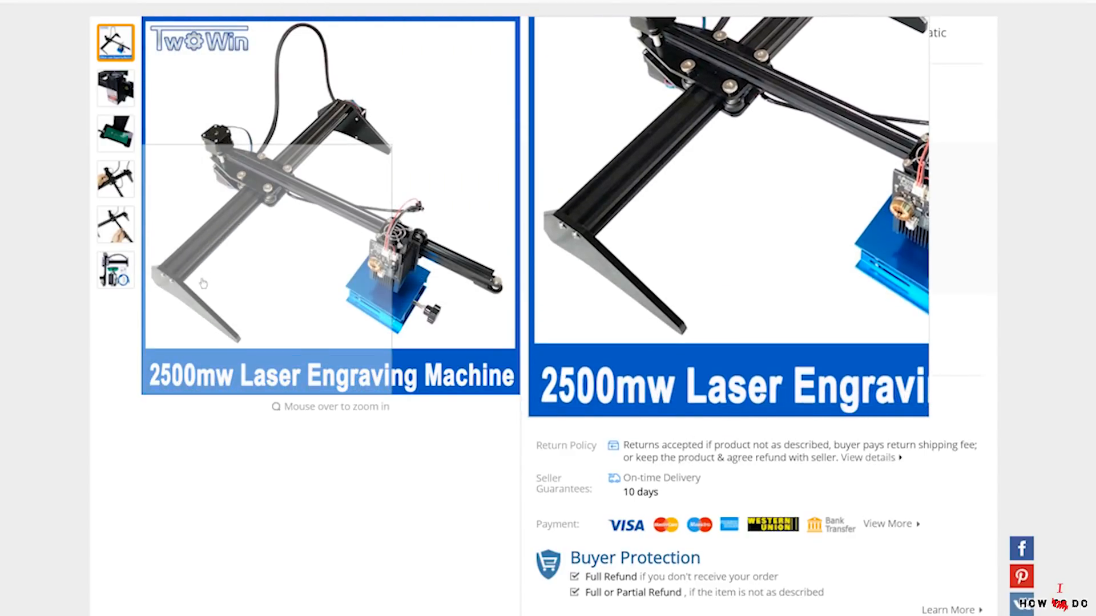
- Show the laser module close-up from the 2500mW engraver's gallery thumbnails
left_click(114, 87)
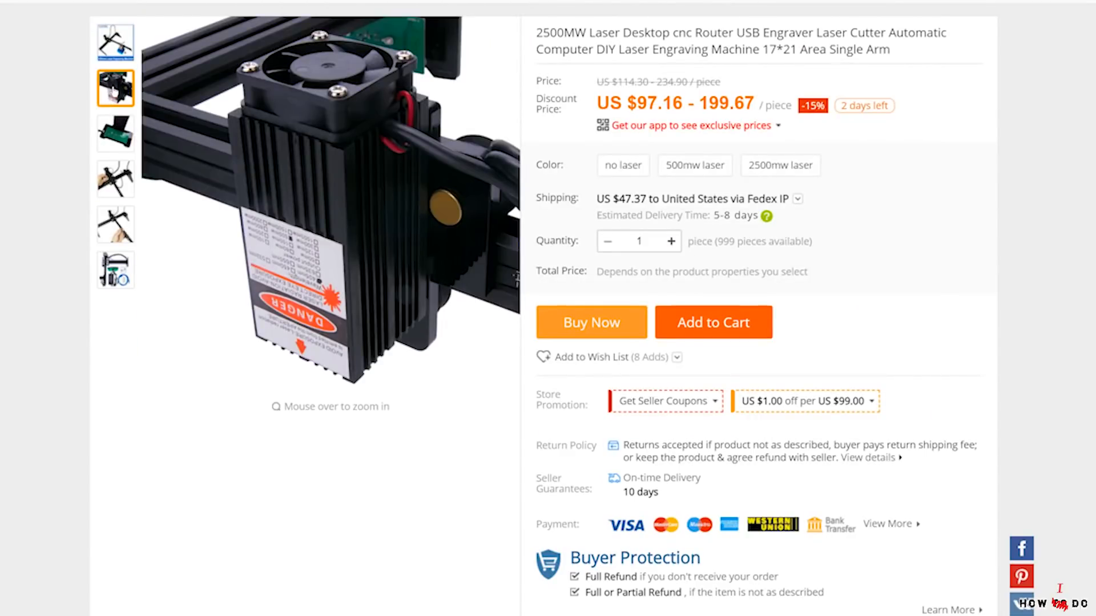
left_click(115, 178)
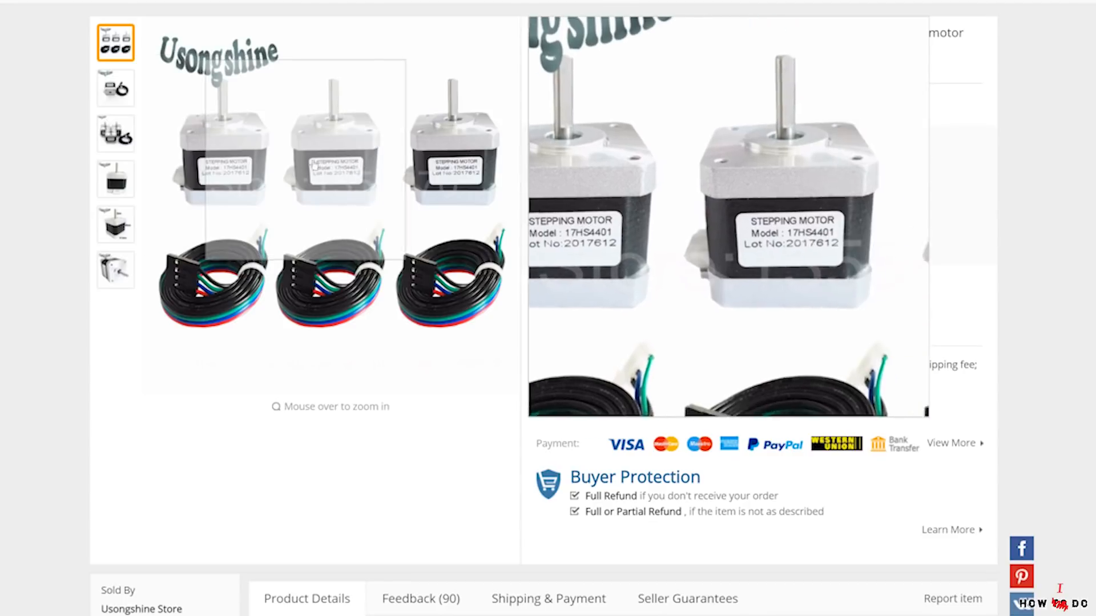
mouse_move(357, 146)
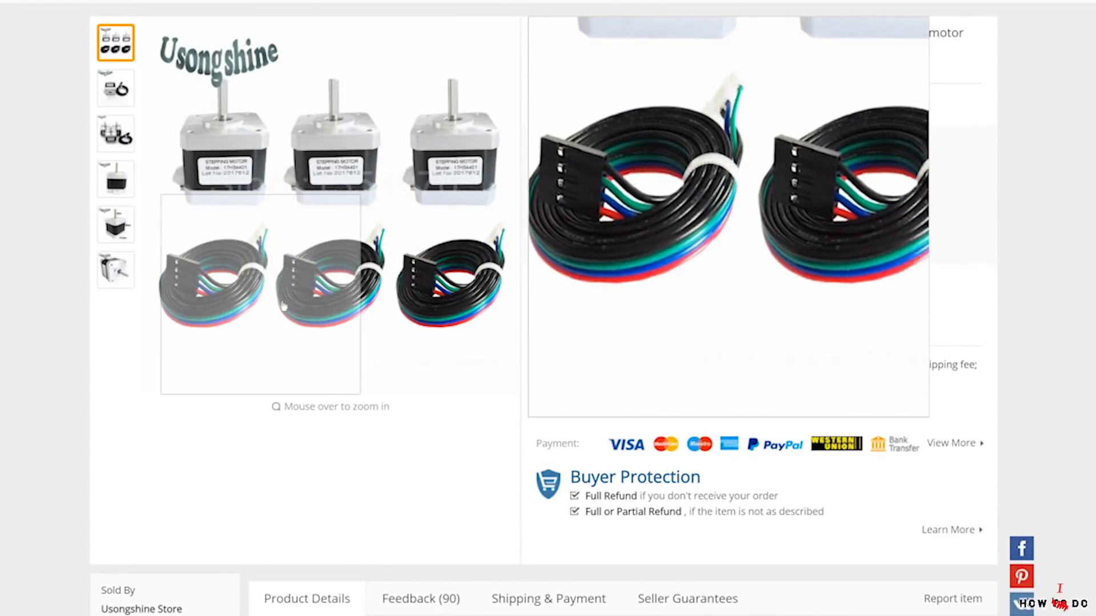
- Show the 17HS4401 motor-with-cable photo from its second gallery thumbnail
left_click(115, 88)
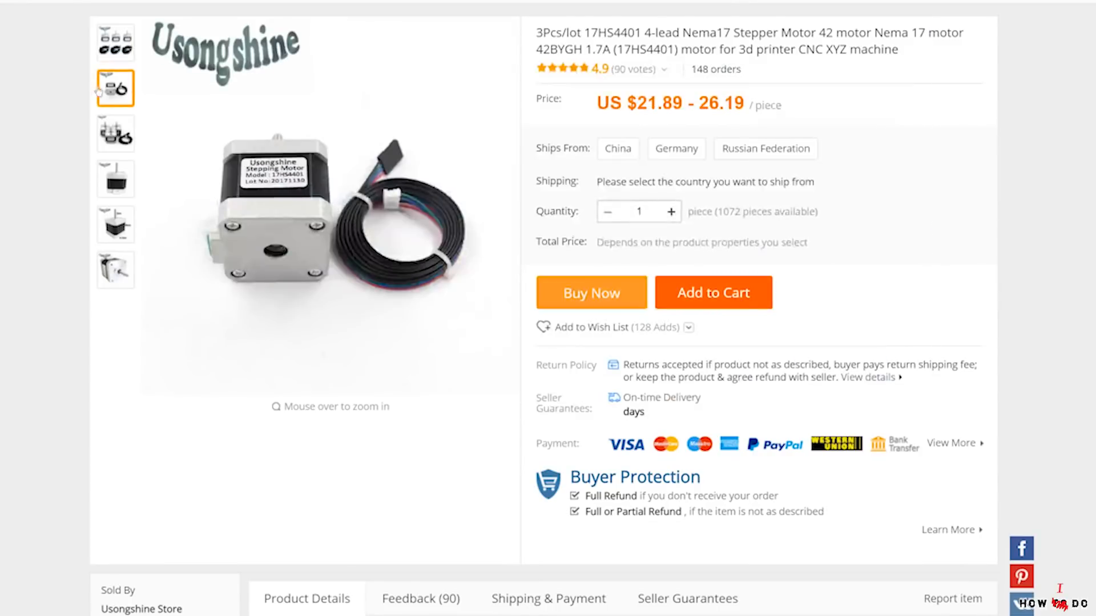
left_click(115, 270)
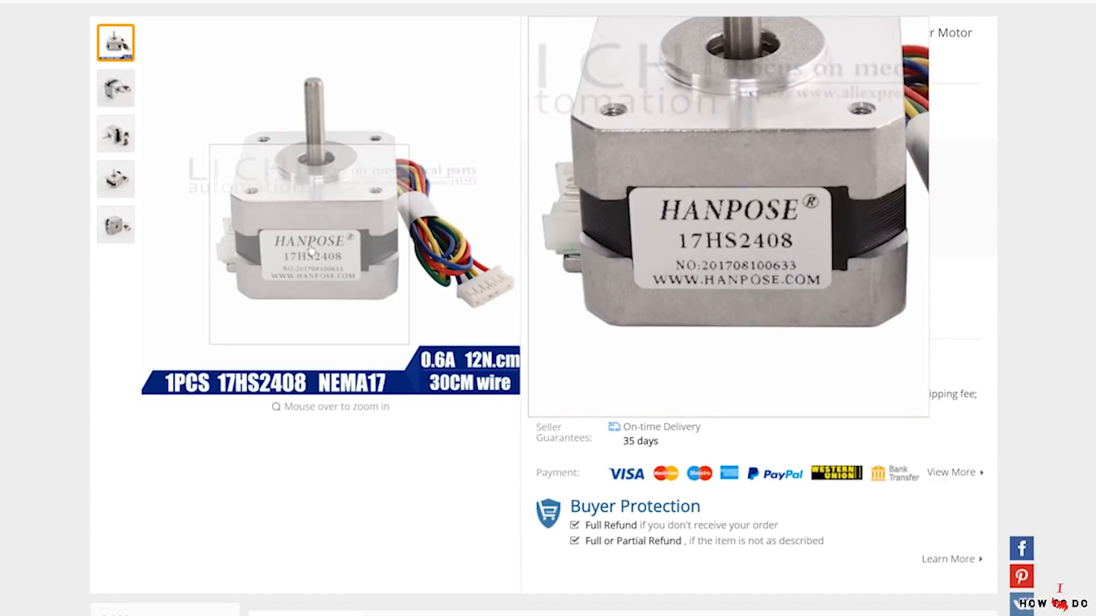
mouse_move(378, 246)
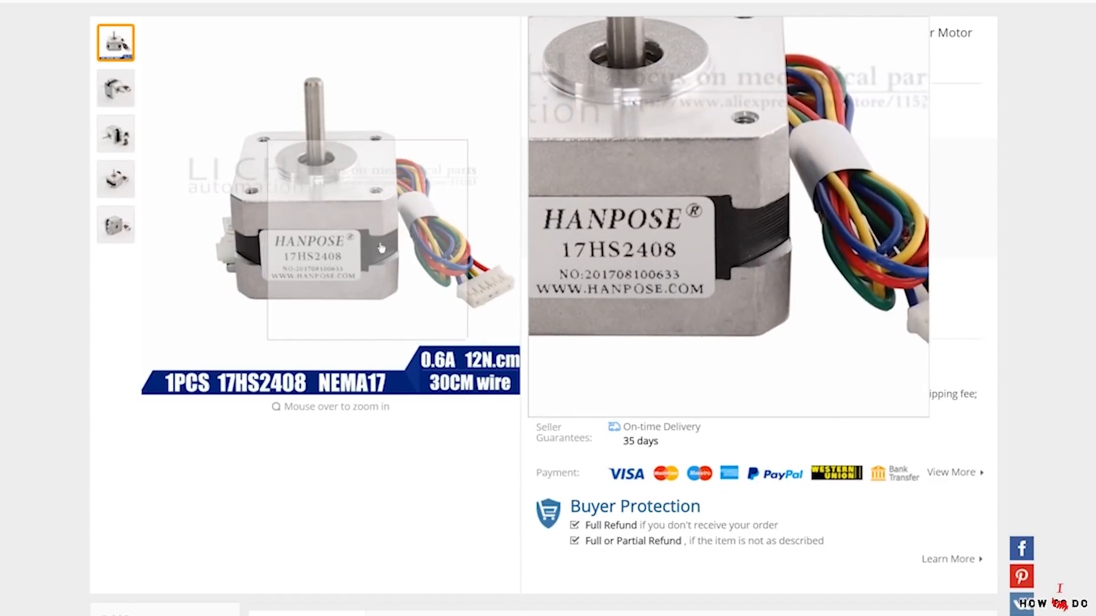
- View the 17HS2408 motor's angled photo, then its fourth gallery photo
left_click(115, 88)
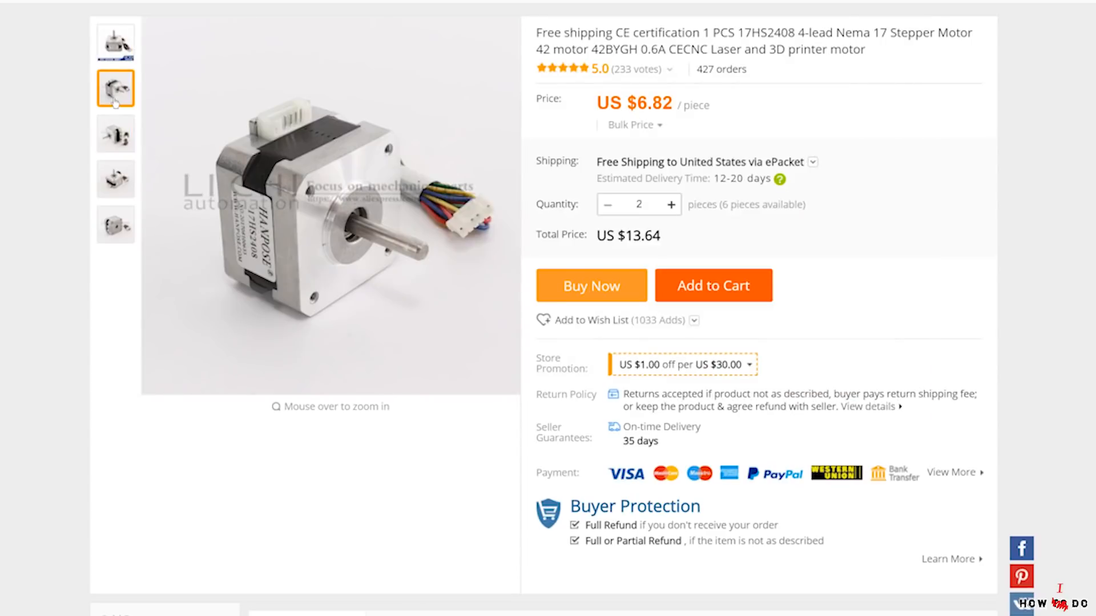
left_click(114, 178)
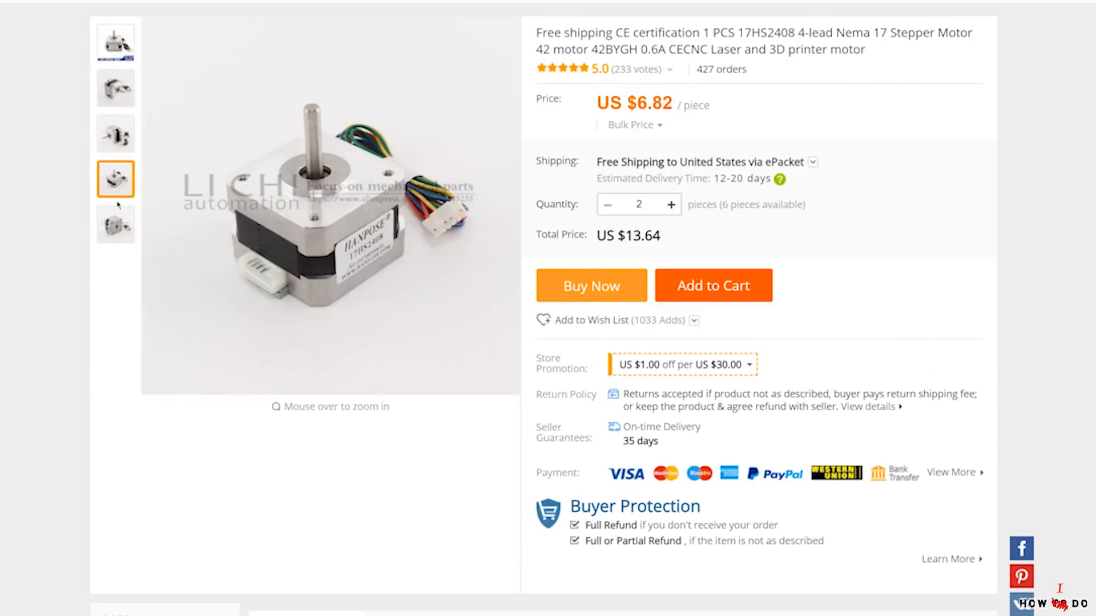